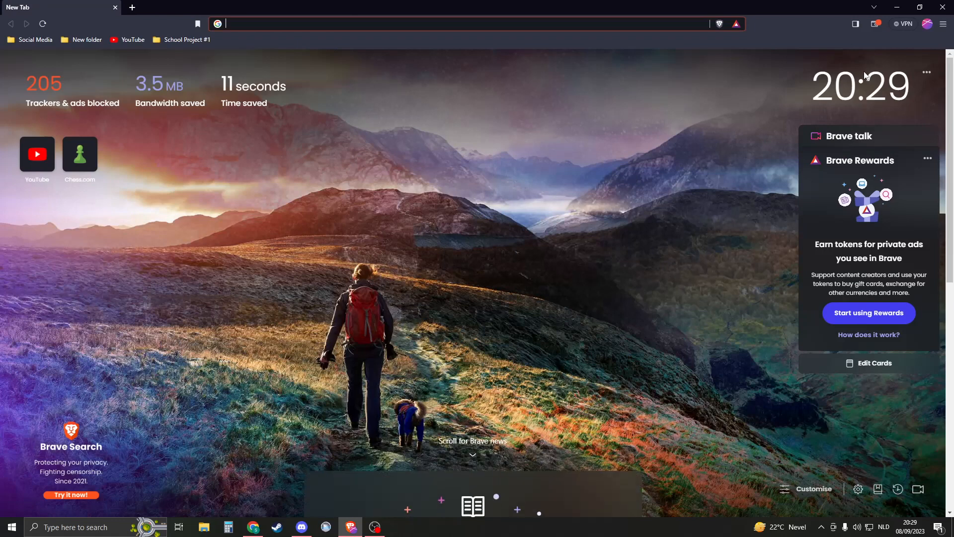
- Open Brave Settings from the main menu and go to the System page
{"action": "left_click", "coordinate": [942, 23]}
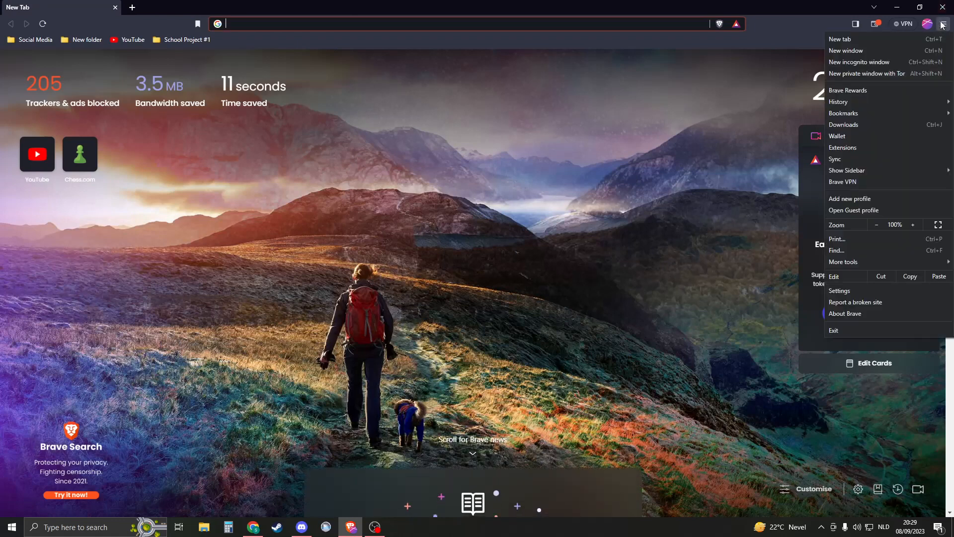
{"action": "left_click", "coordinate": [839, 290]}
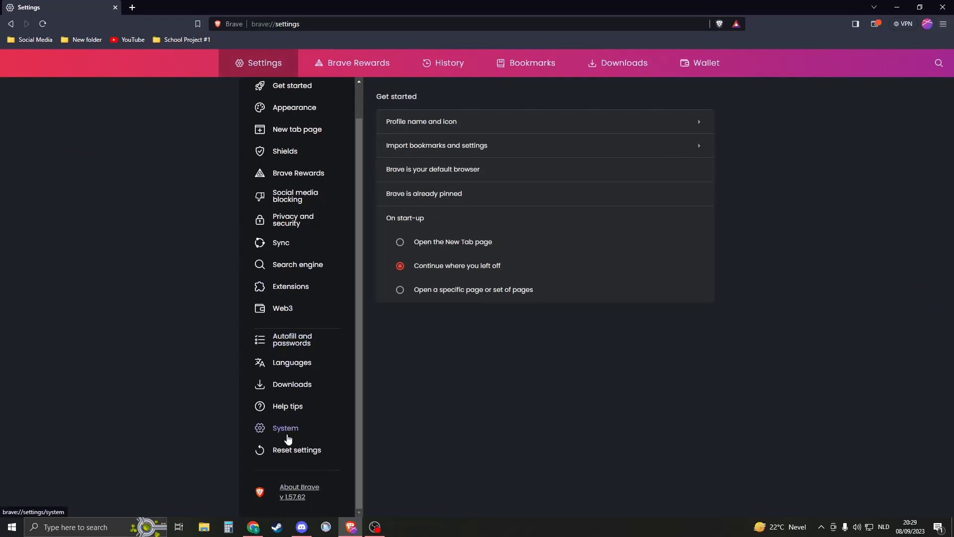
{"action": "left_click", "coordinate": [285, 427]}
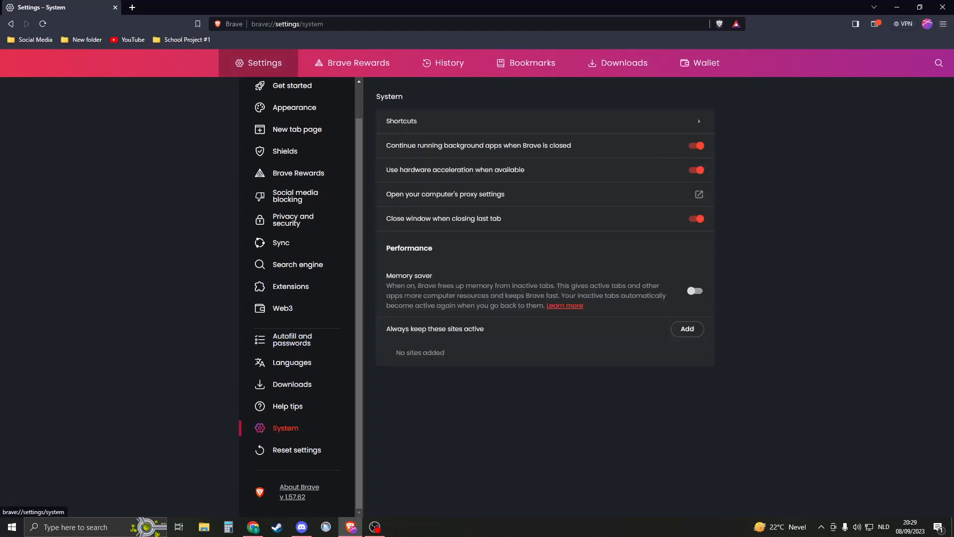
{"action": "mouse_move", "coordinate": [396, 174]}
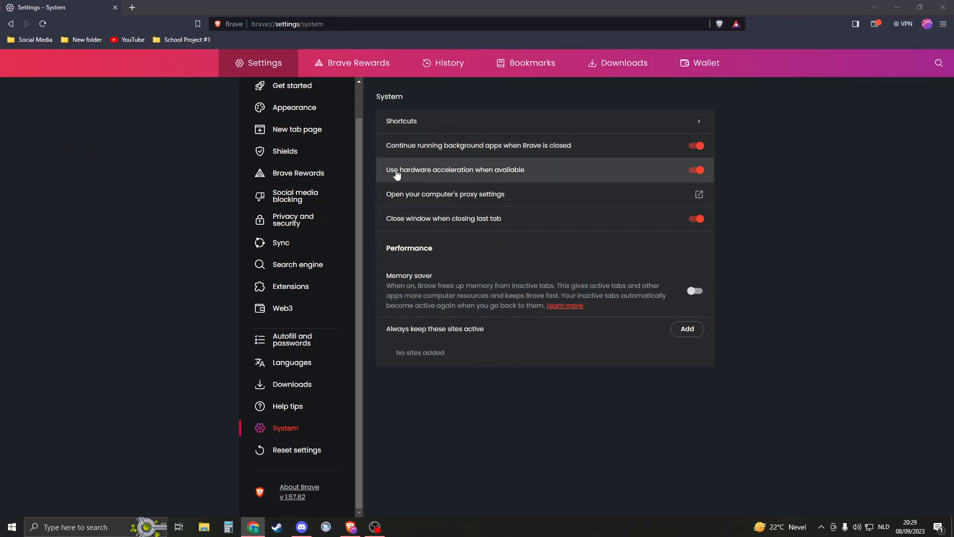
{"action": "mouse_move", "coordinate": [590, 203]}
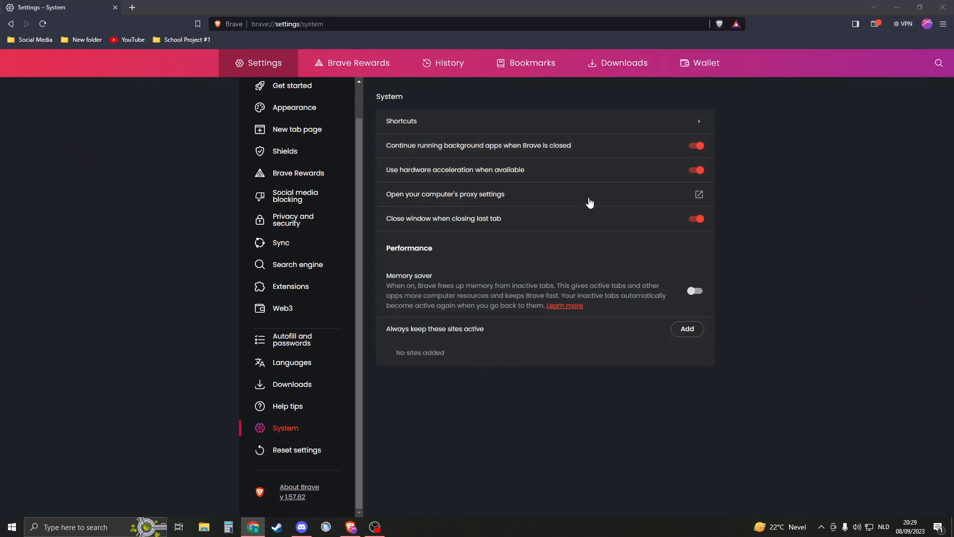
{"action": "mouse_move", "coordinate": [554, 201]}
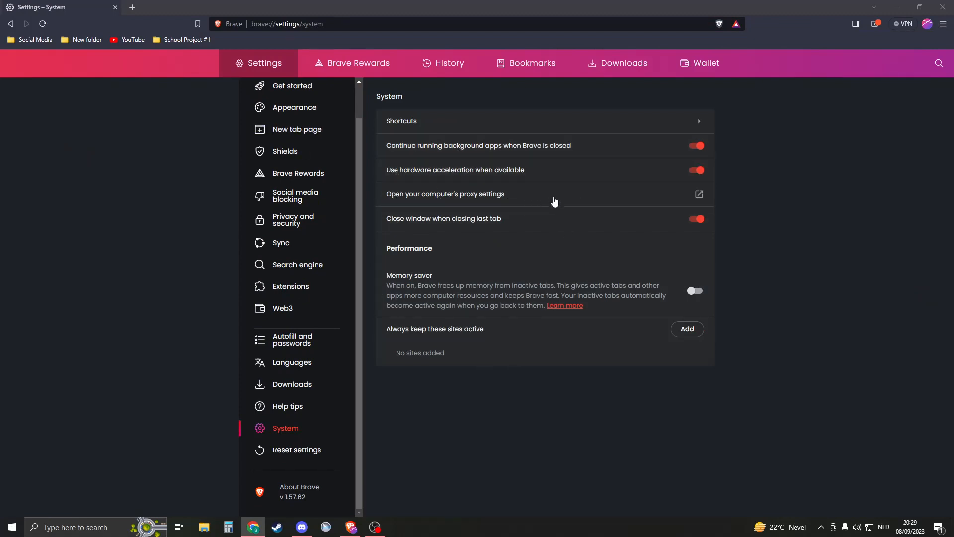
- Open the Windows Proxy page and toggle 'Use setup script' on, then back off
{"action": "left_click", "coordinate": [699, 194]}
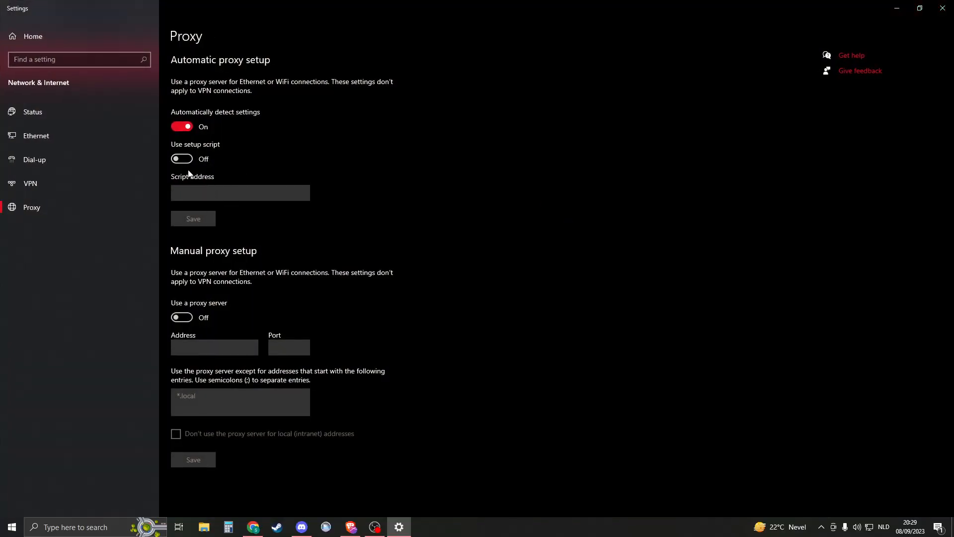
{"action": "mouse_move", "coordinate": [187, 202]}
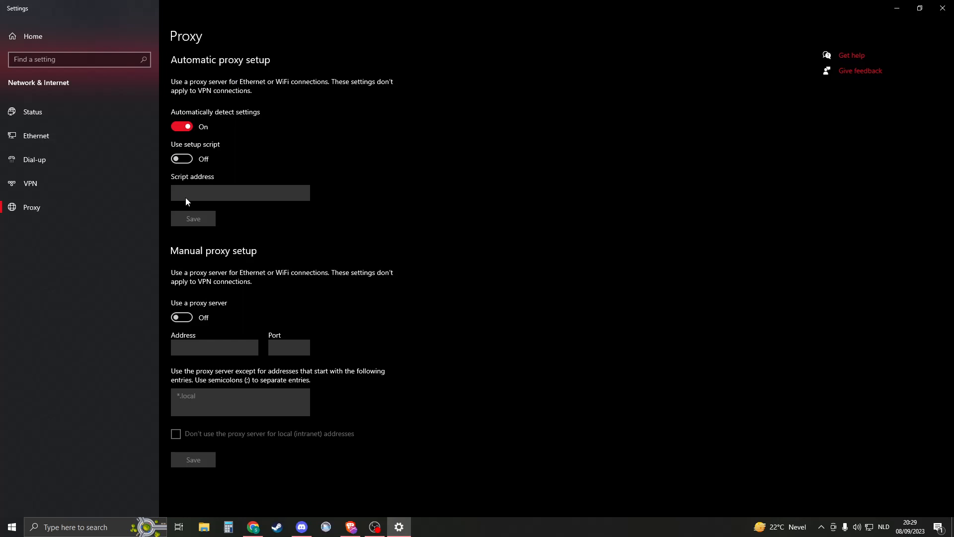
{"action": "left_click", "coordinate": [182, 159]}
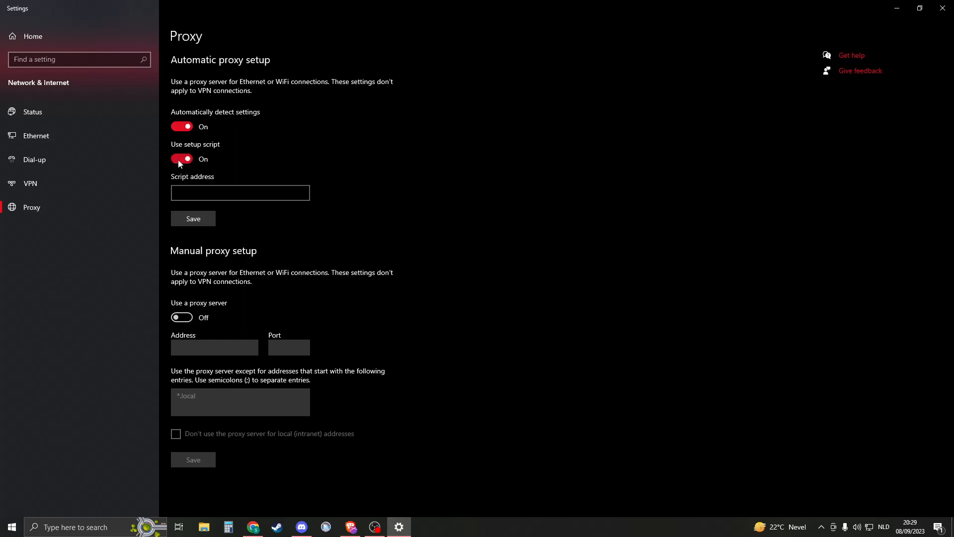
{"action": "left_click", "coordinate": [182, 158]}
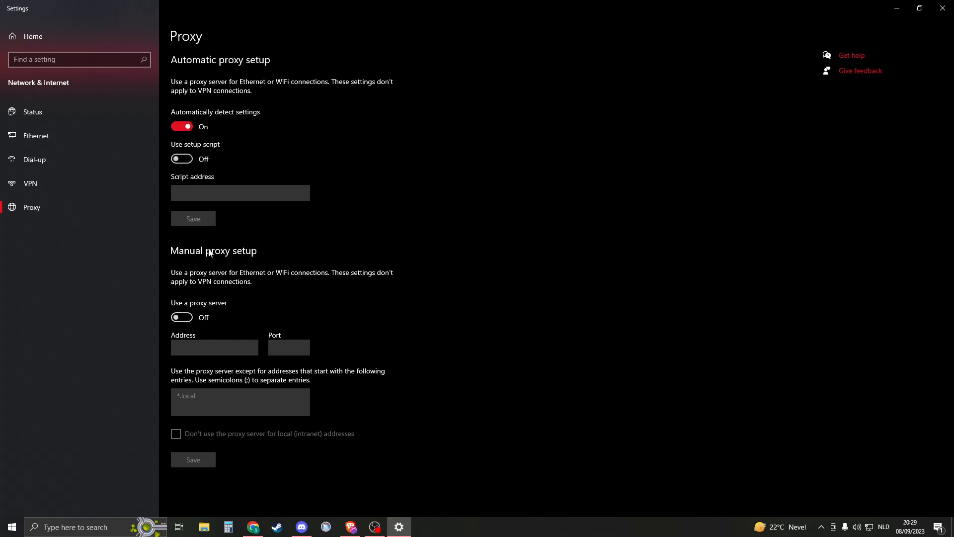
{"action": "mouse_move", "coordinate": [223, 392]}
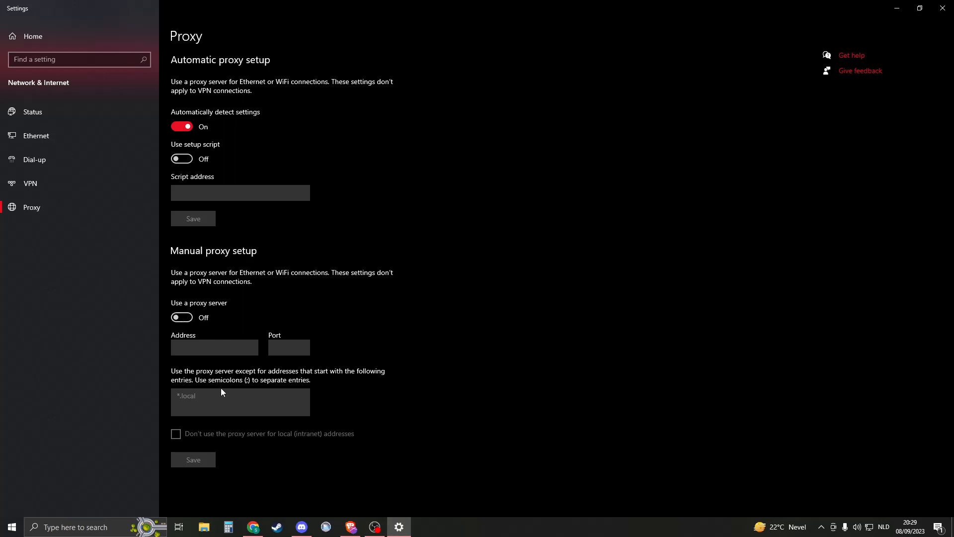
{"action": "mouse_move", "coordinate": [211, 171]}
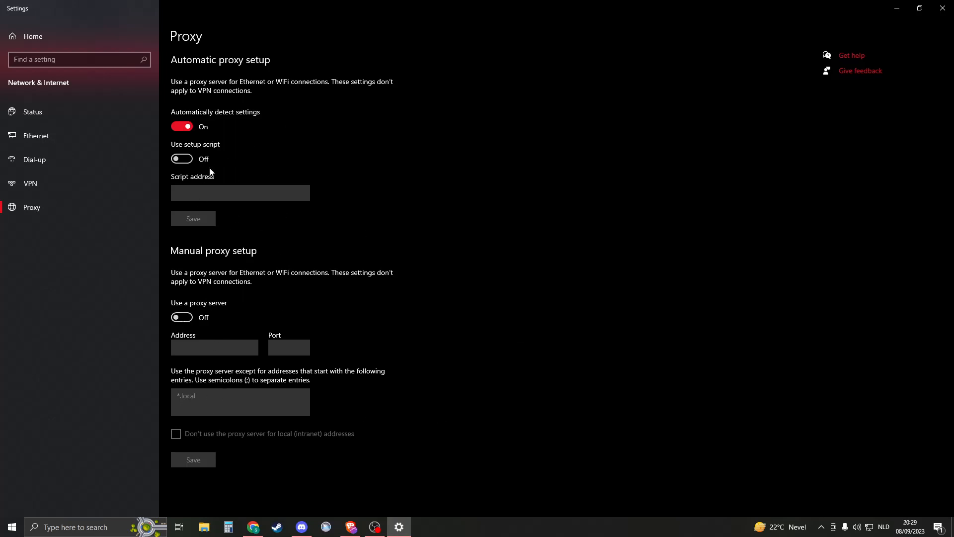
{"action": "mouse_move", "coordinate": [198, 190]}
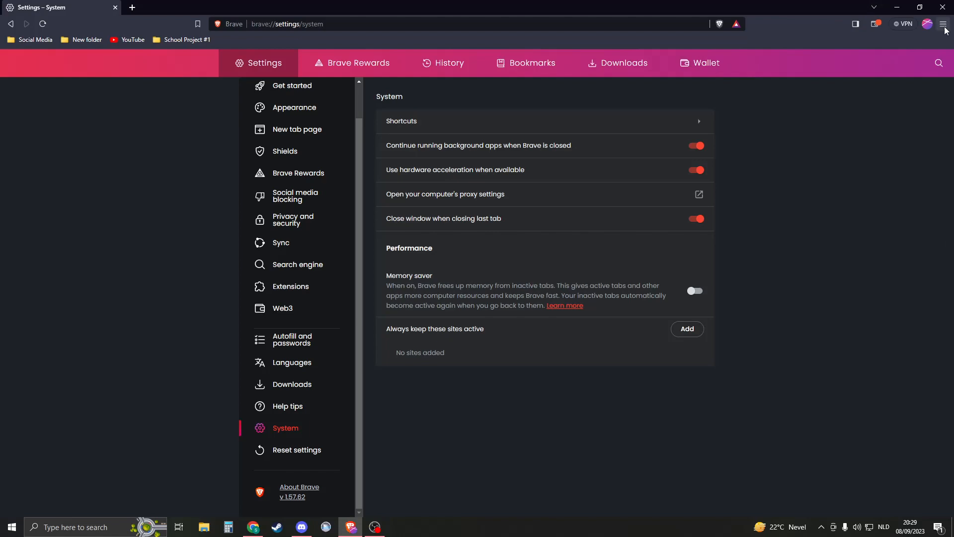
- Open a new private window with Tor, then return to Brave's System settings tab
{"action": "left_click", "coordinate": [942, 24]}
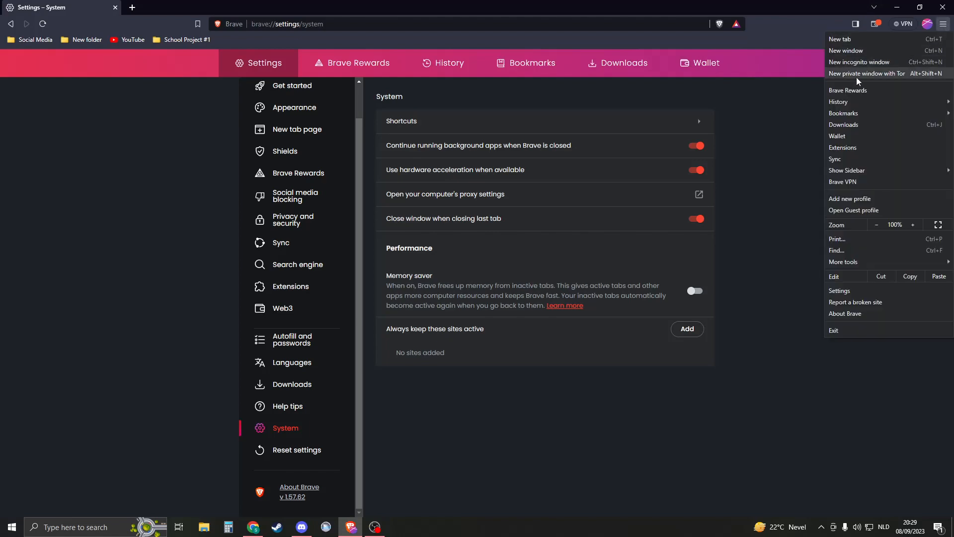
{"action": "left_click", "coordinate": [867, 73]}
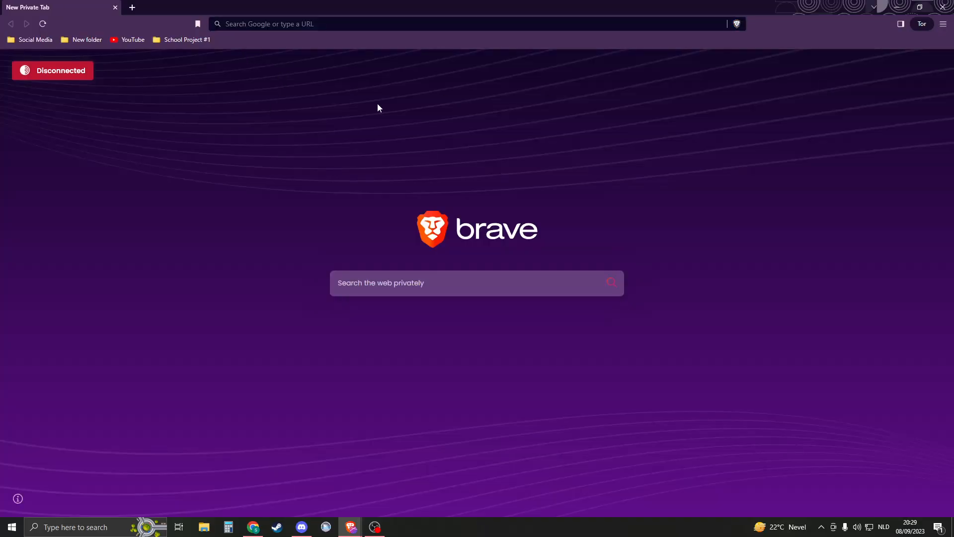
{"action": "mouse_move", "coordinate": [746, 49]}
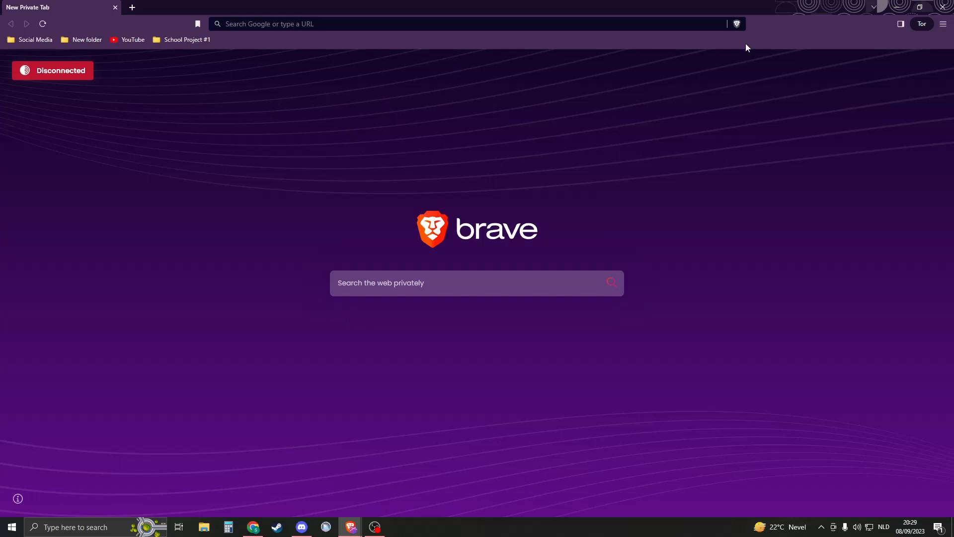
{"action": "left_click", "coordinate": [325, 24]}
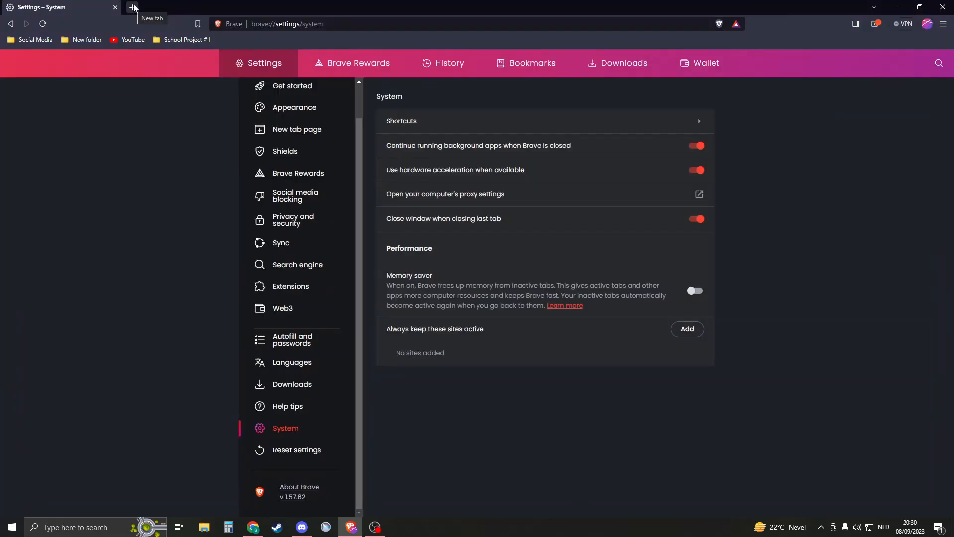
- In a new tab, reach the Chrome Web Store and search for 'vpn proxy'
{"action": "left_click", "coordinate": [131, 7]}
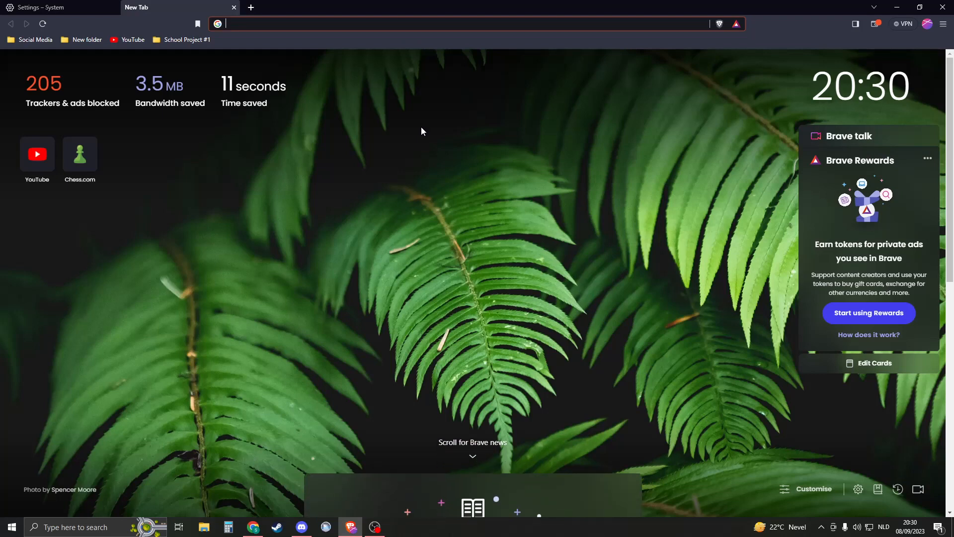
{"action": "type", "text": "extensions"}
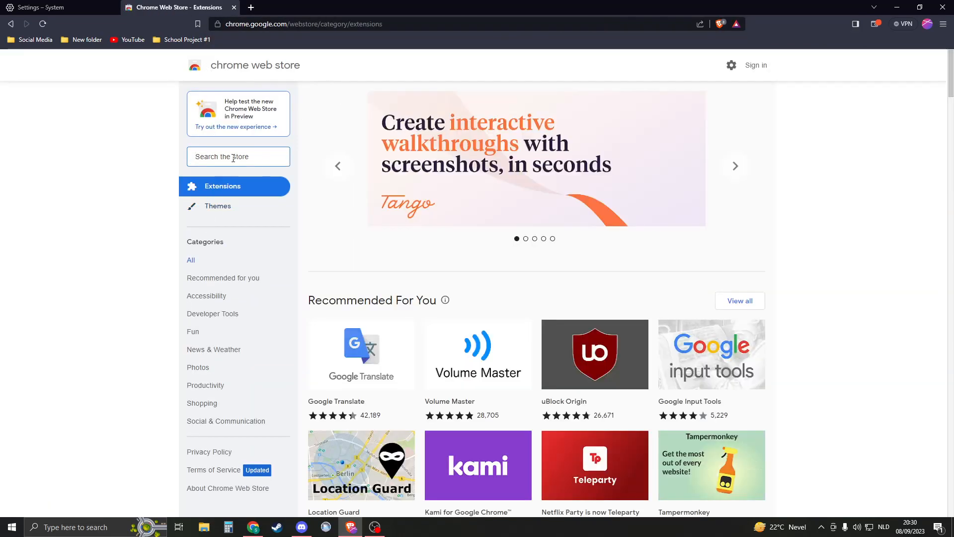
{"action": "type", "text": "vpn prox"}
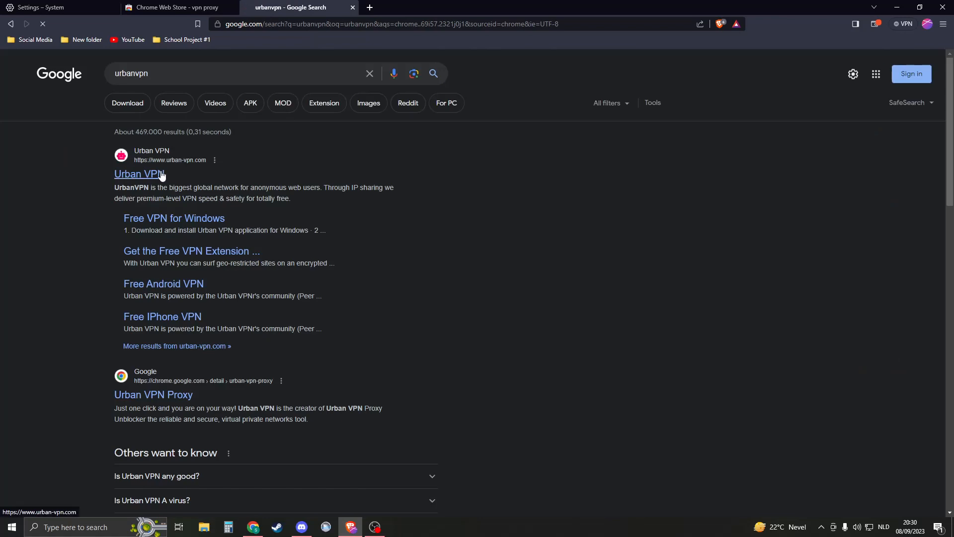
- Visit Urban VPN's website, return, filter results to Extensions, and open Urban VPN Proxy
{"action": "left_click", "coordinate": [138, 174]}
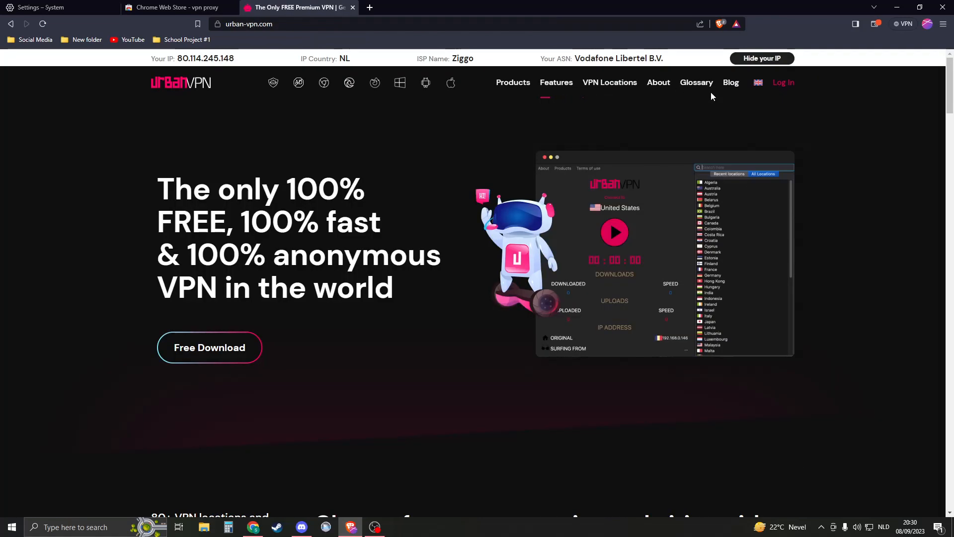
{"action": "left_click", "coordinate": [174, 7]}
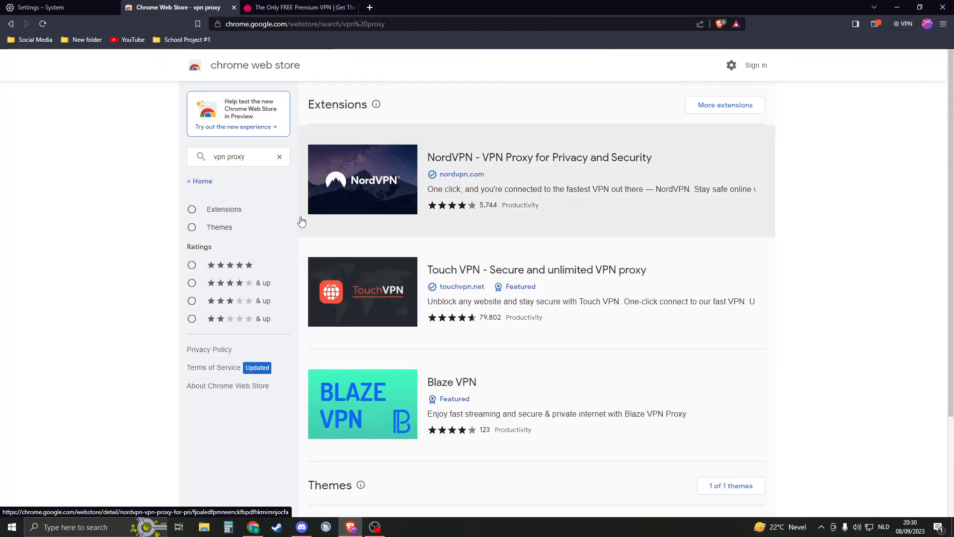
{"action": "left_click", "coordinate": [192, 209]}
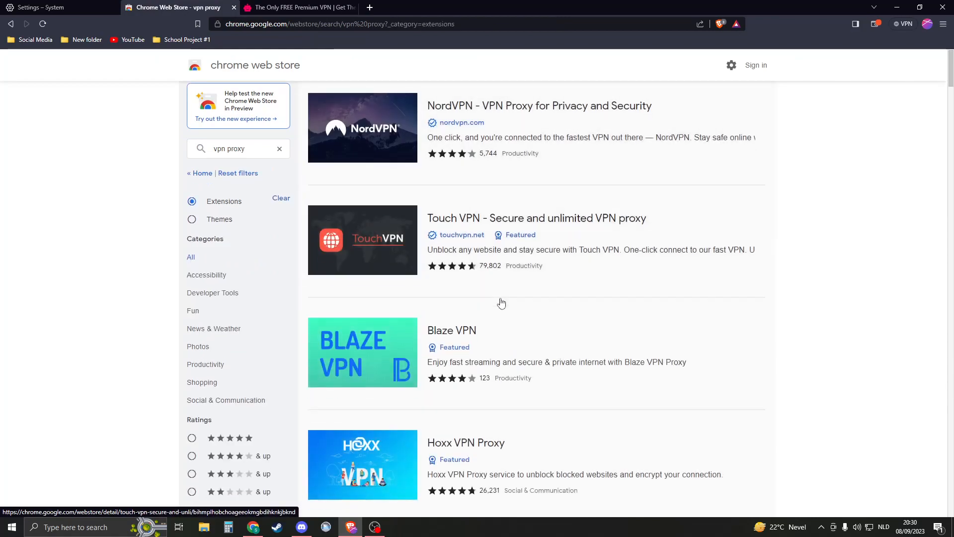
{"action": "scroll", "scroll_direction": "down", "scroll_amount": 3}
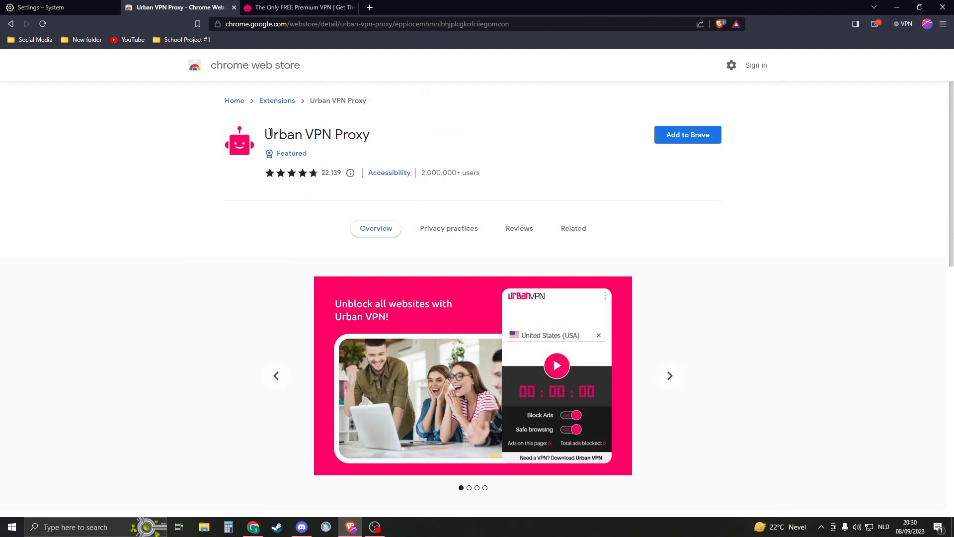
- Add Urban VPN Proxy to Brave, confirm the installation, and open a new tab
{"action": "left_click", "coordinate": [688, 134]}
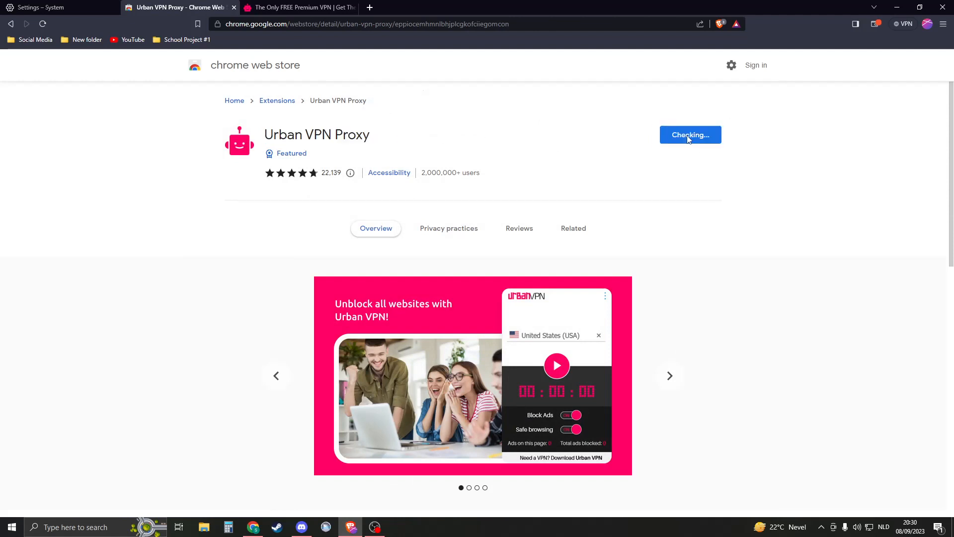
{"action": "left_click", "coordinate": [690, 135]}
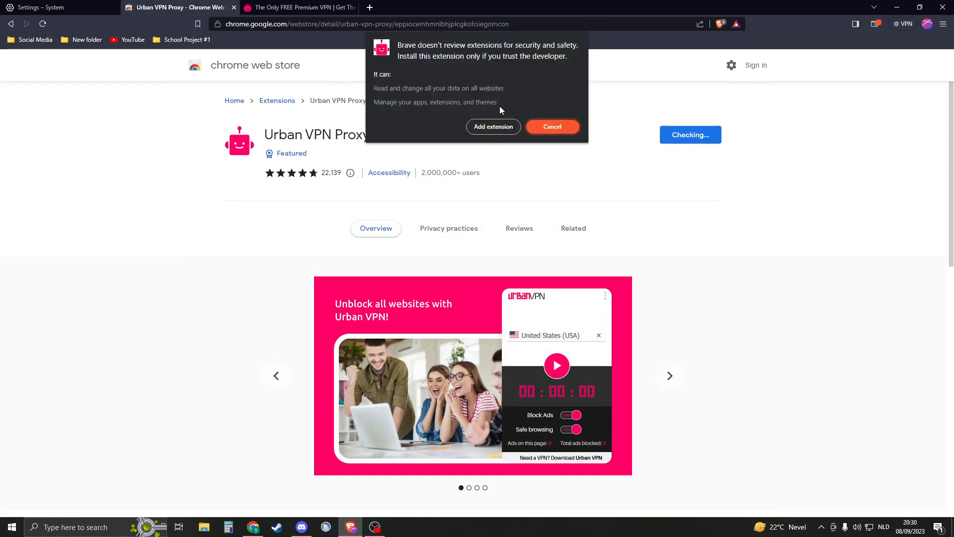
{"action": "left_click", "coordinate": [552, 126]}
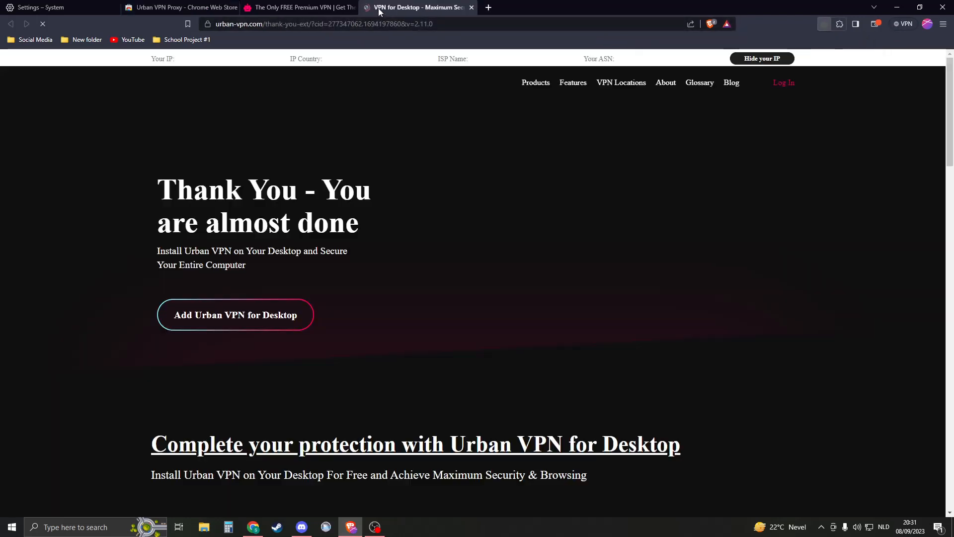
{"action": "left_click", "coordinate": [487, 7]}
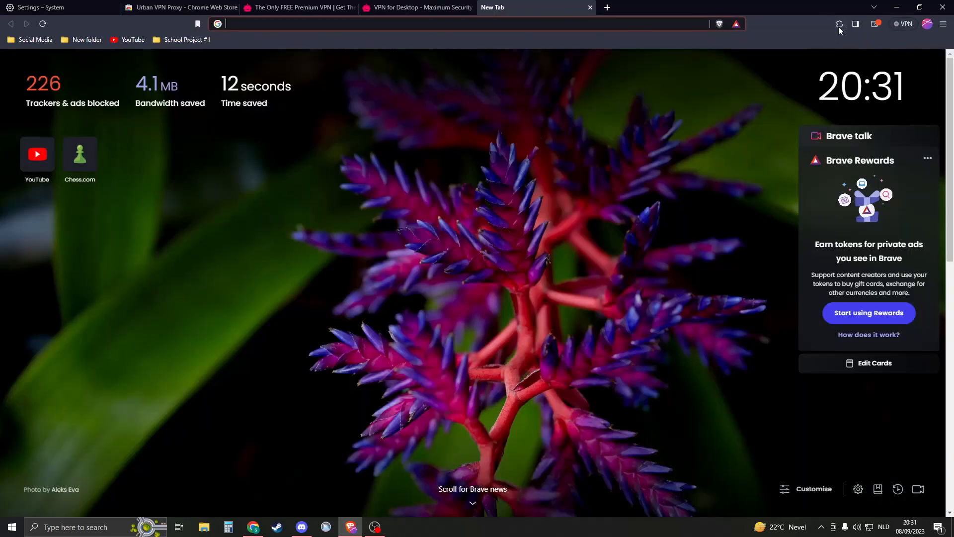
- In the Urban VPN panel, accept the data-use terms and pick Turkey as server location
{"action": "left_click", "coordinate": [839, 23]}
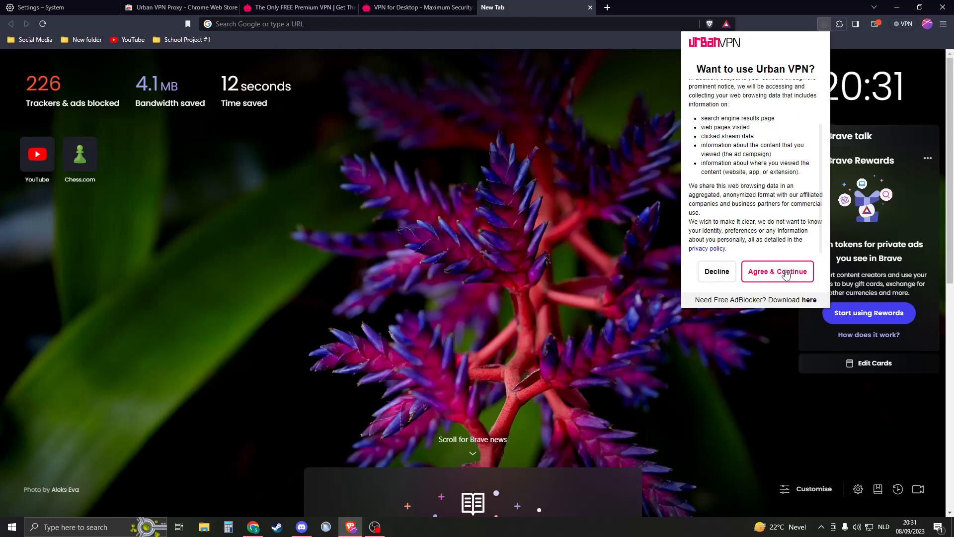
{"action": "left_click", "coordinate": [777, 271]}
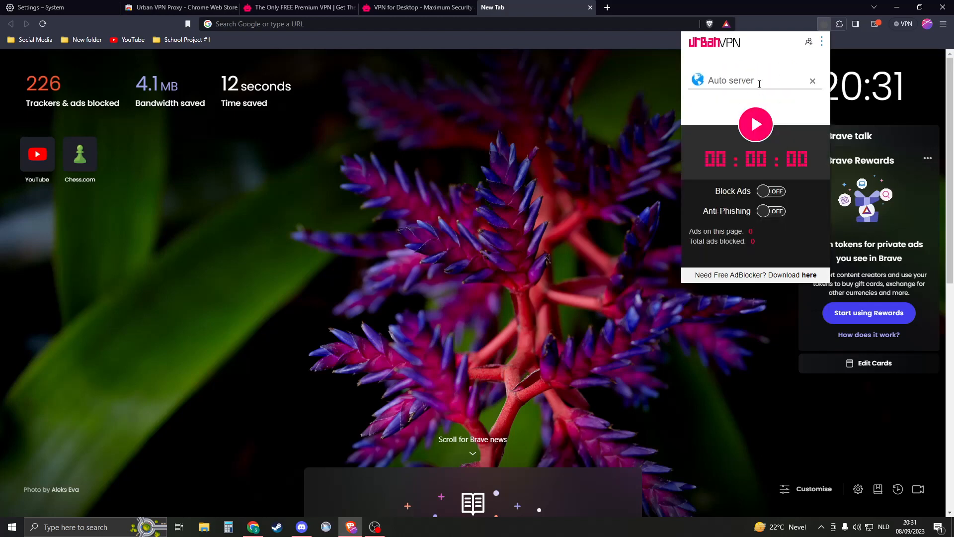
{"action": "left_click", "coordinate": [751, 80]}
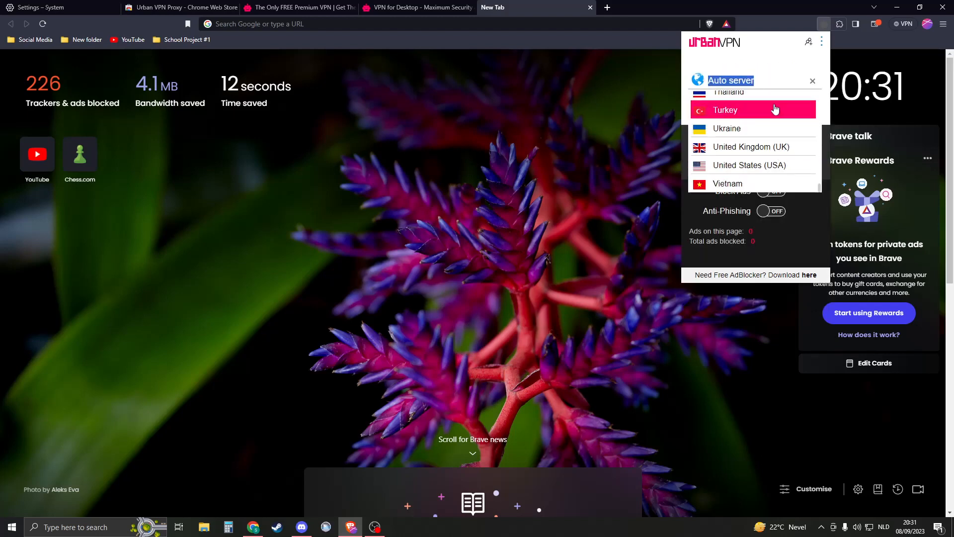
{"action": "left_click", "coordinate": [744, 110]}
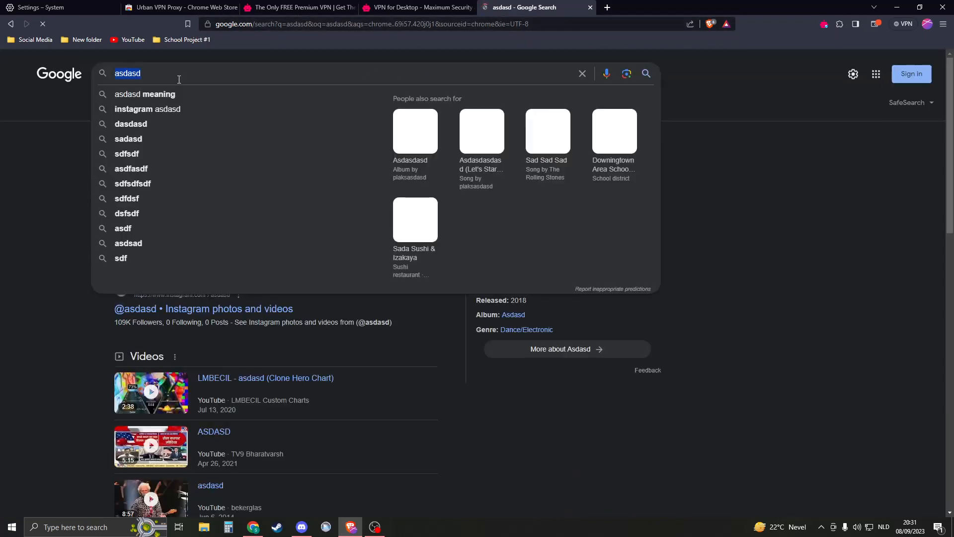
- Type the new Google query 'what is mup' over the asdasd results
{"action": "type", "text": "what is mup"}
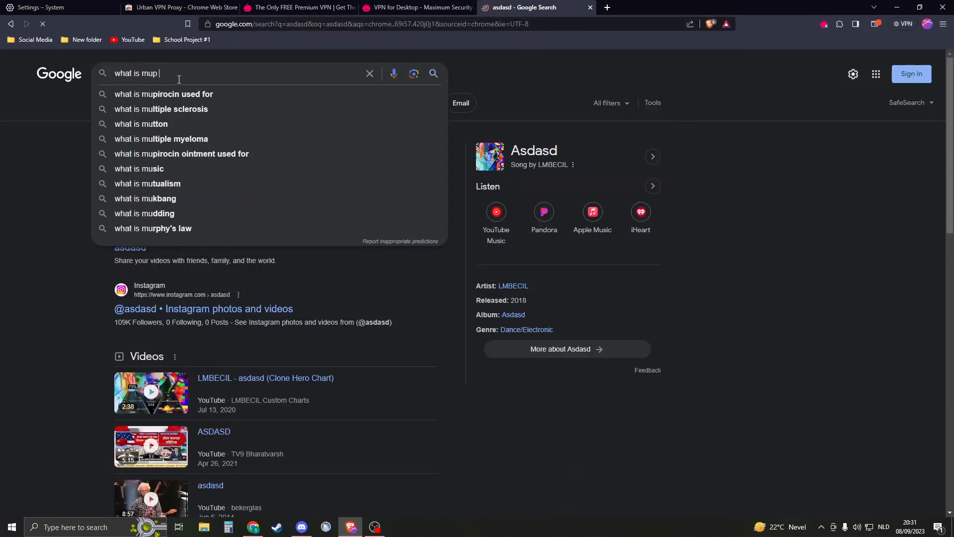